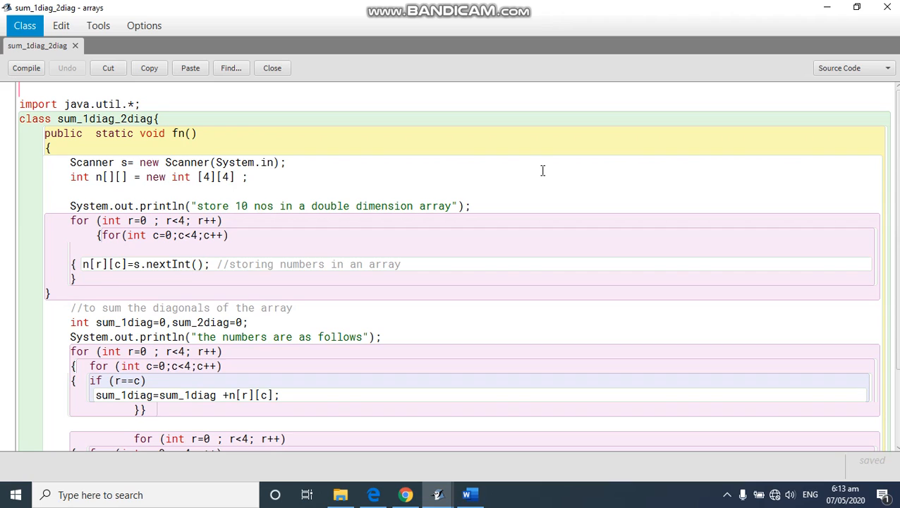
mouse_move(546, 157)
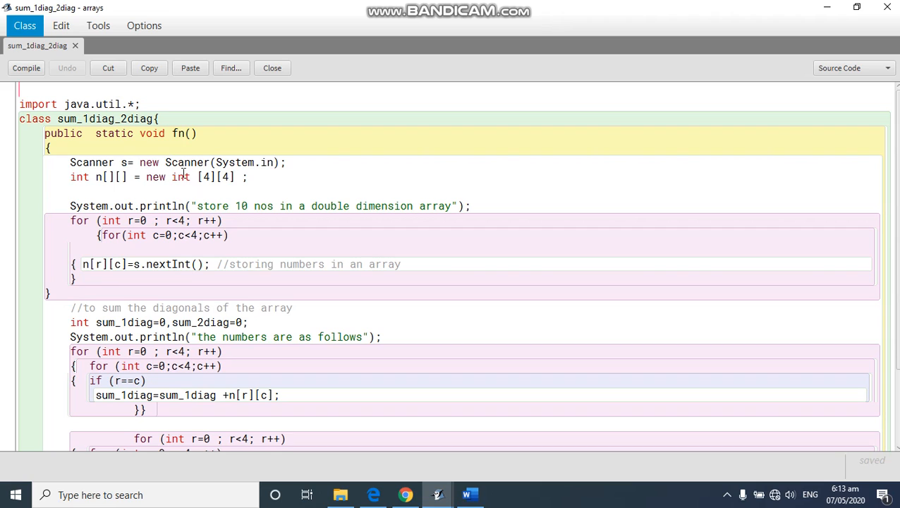
mouse_move(204, 205)
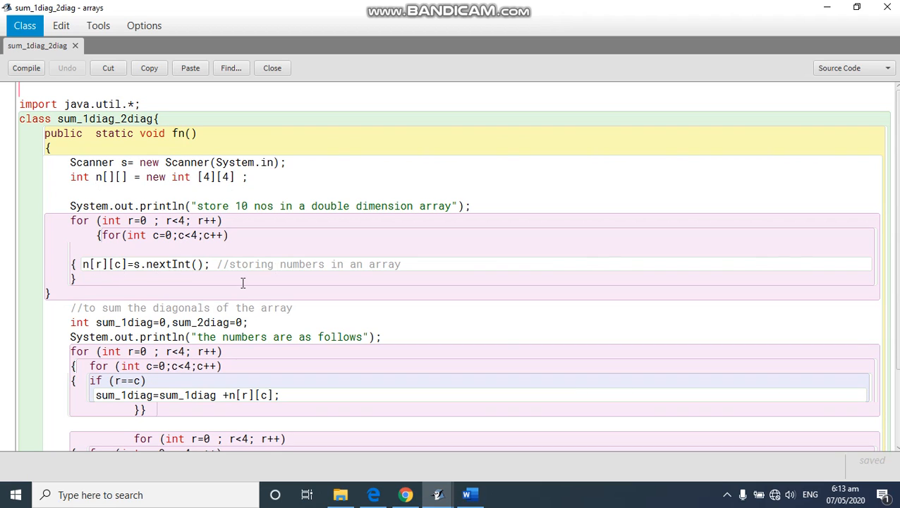
mouse_move(261, 323)
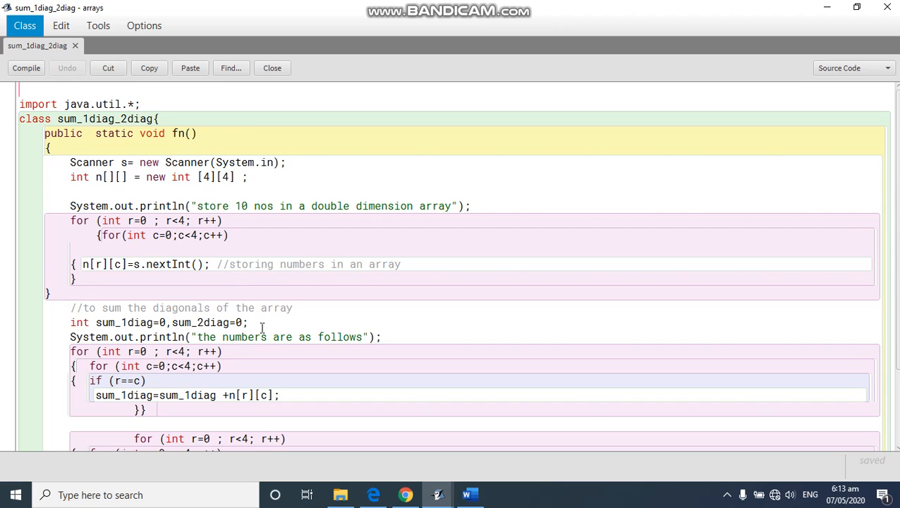
- View the diagram and table of diagonal array positions for the 4x4 array
scroll(down, 3)
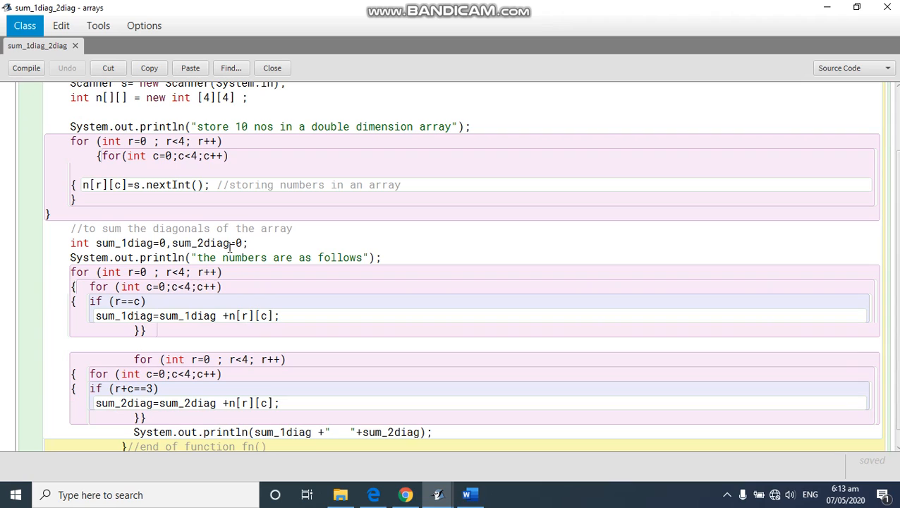
mouse_move(164, 271)
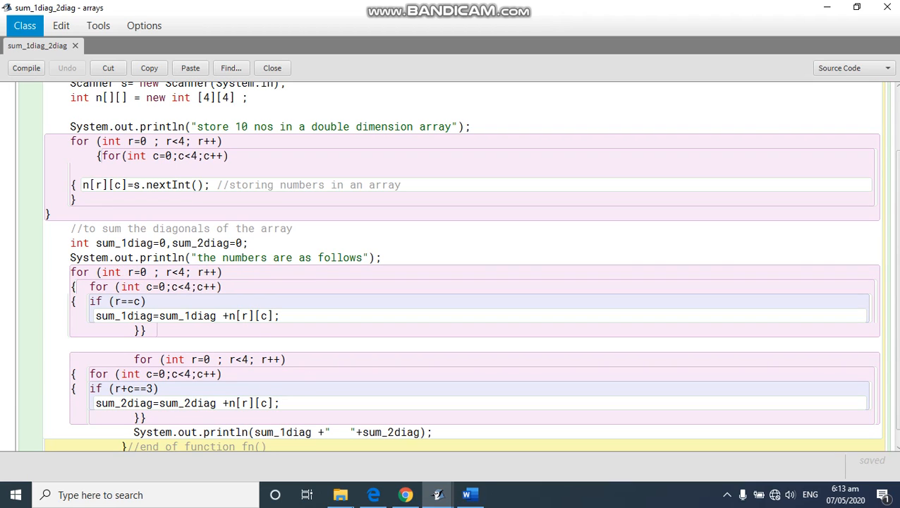
click(466, 493)
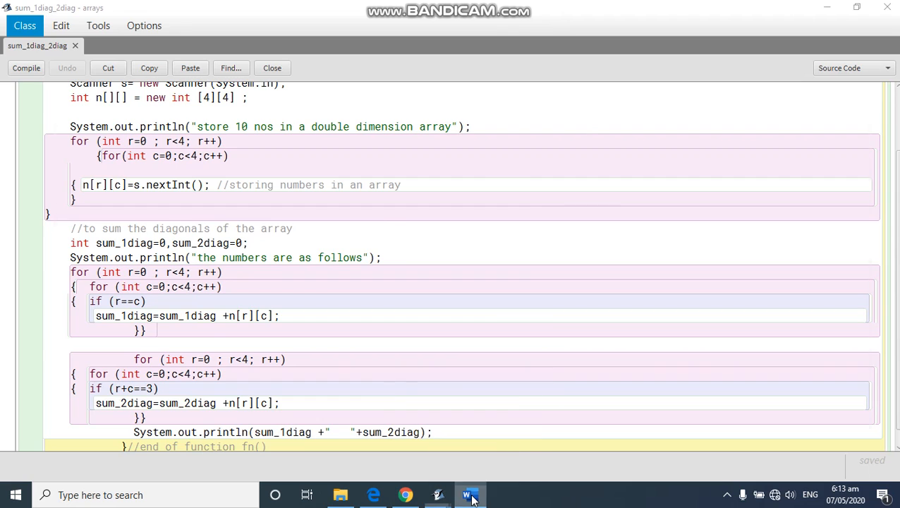
click(469, 495)
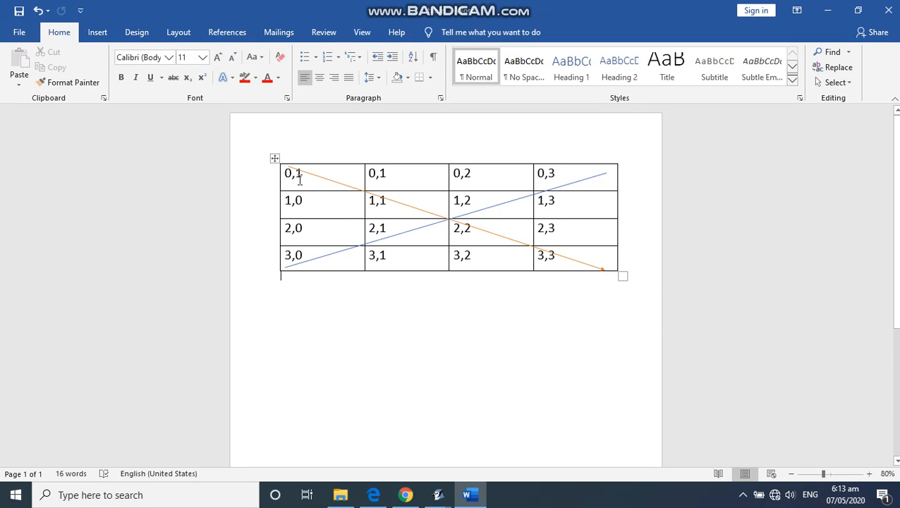
mouse_move(356, 207)
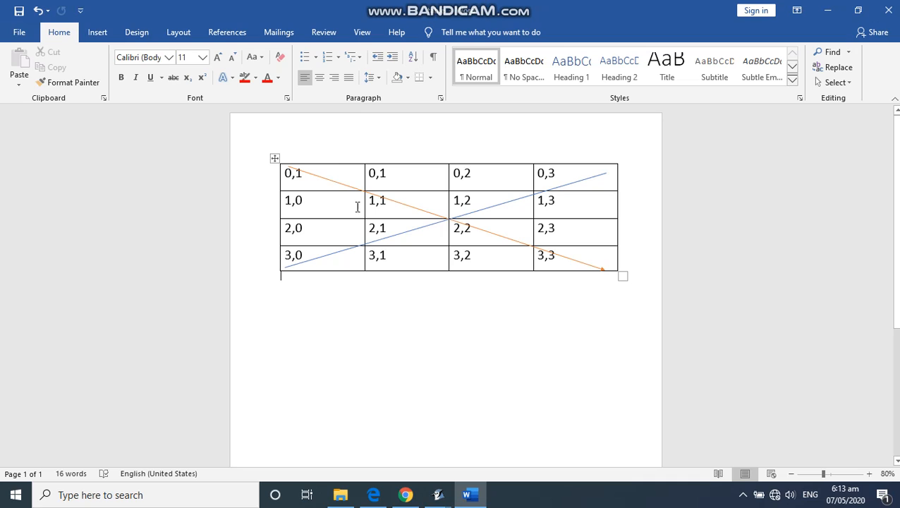
mouse_move(387, 205)
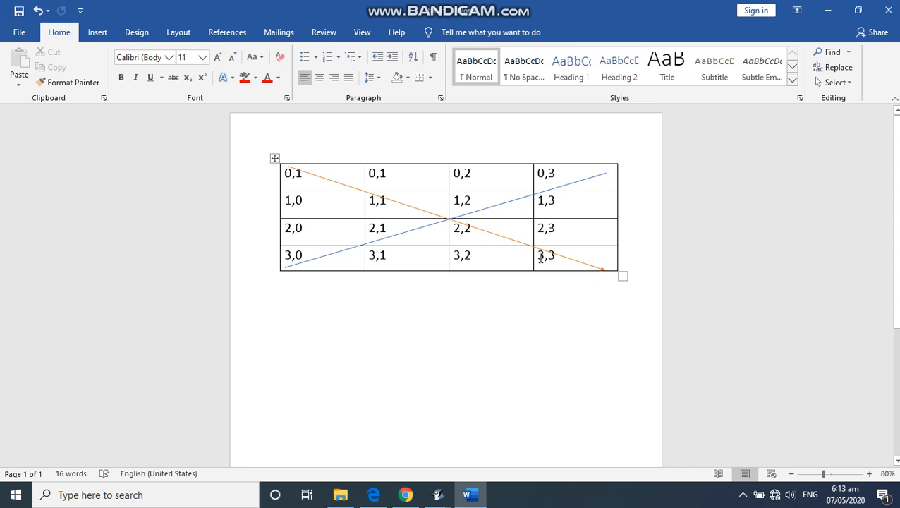
mouse_move(561, 264)
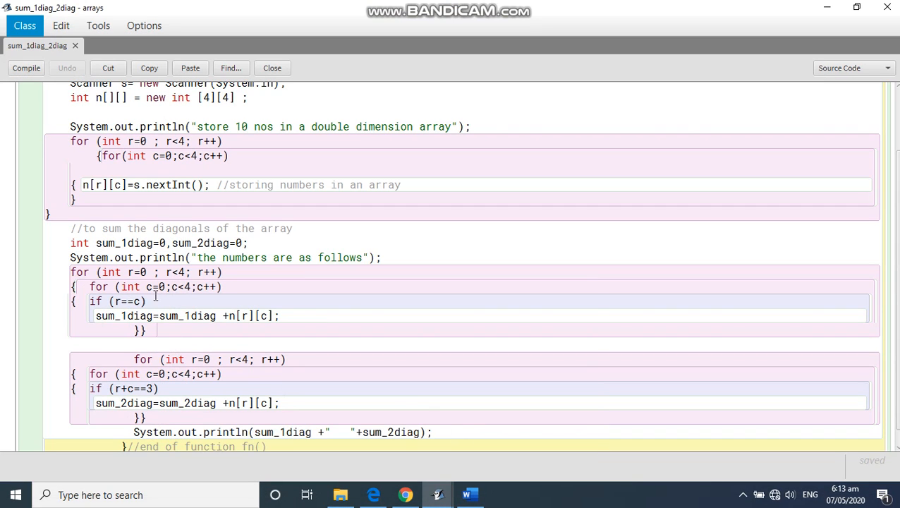
mouse_move(129, 286)
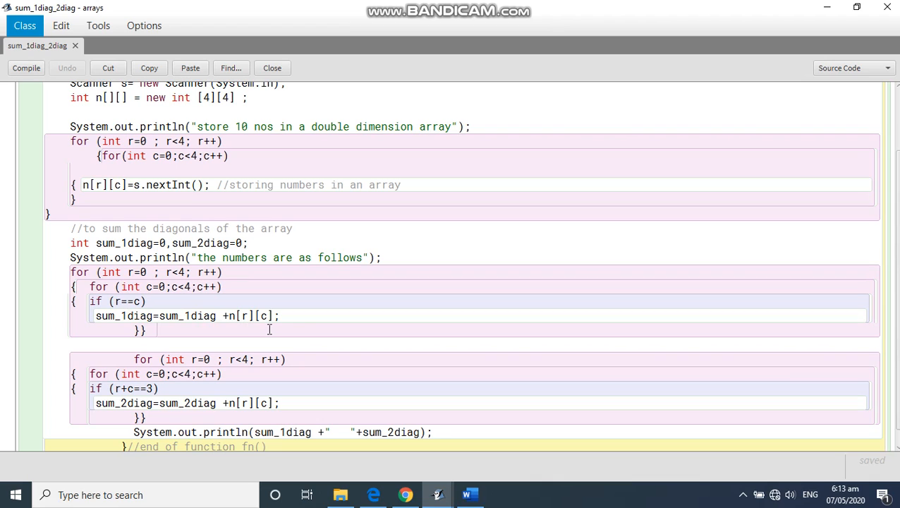
mouse_move(212, 373)
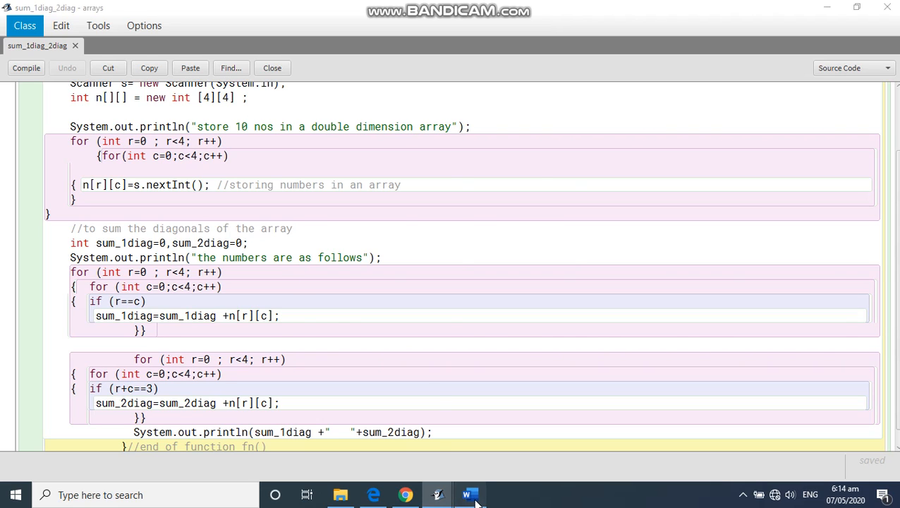
click(469, 494)
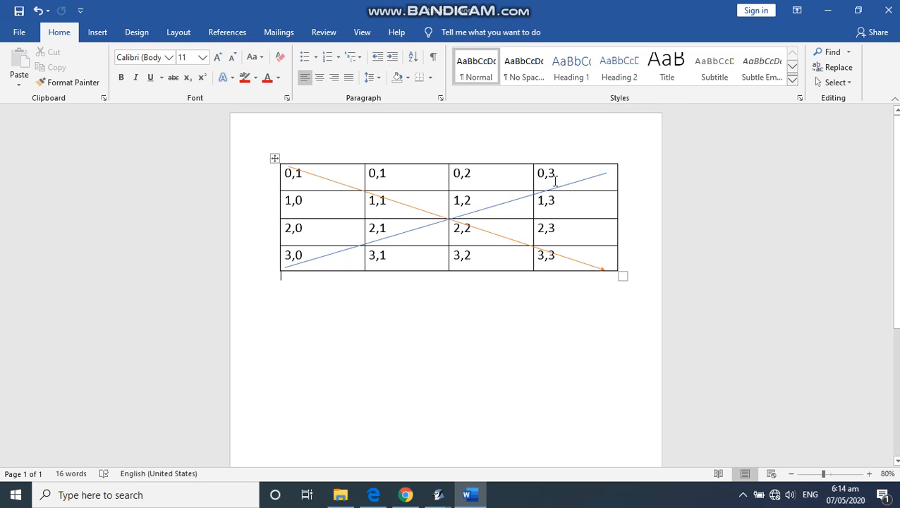
mouse_move(477, 206)
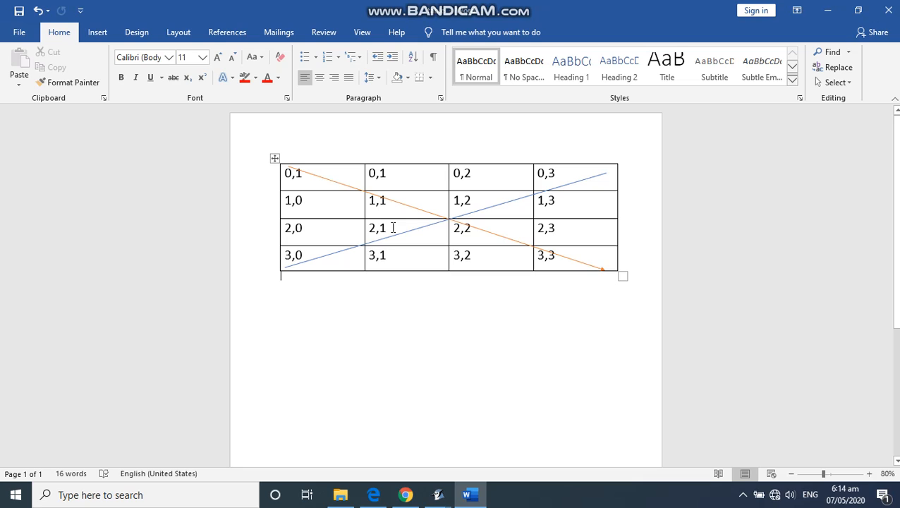
mouse_move(316, 266)
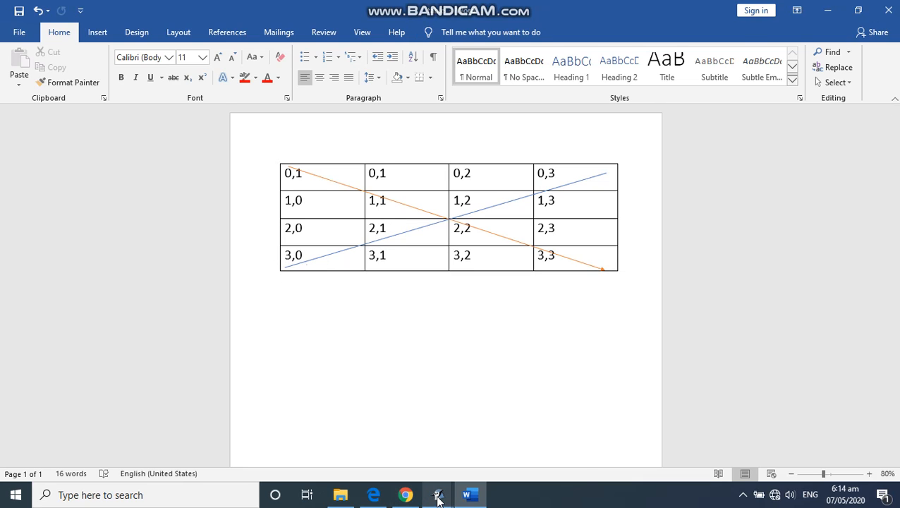
- Return to the sum_1diag_2diag source and scroll through both diagonal loops and println
click(437, 494)
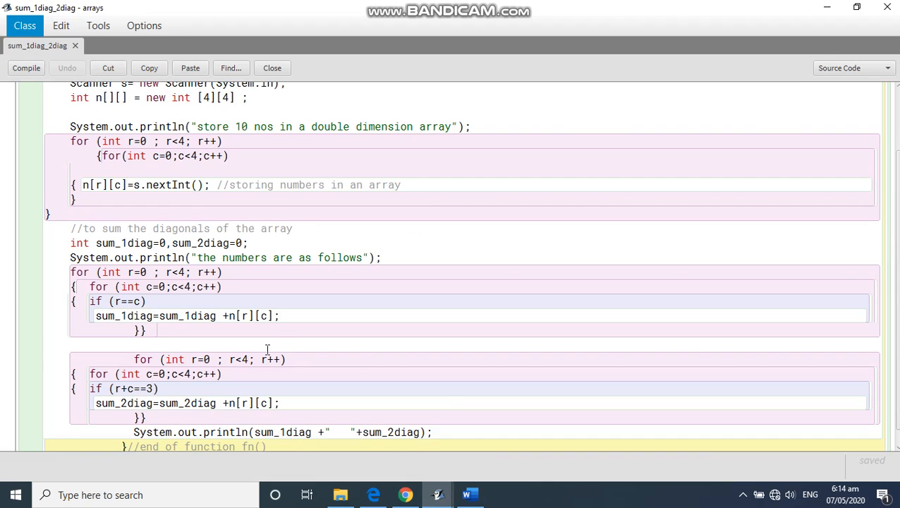
scroll(down, 3)
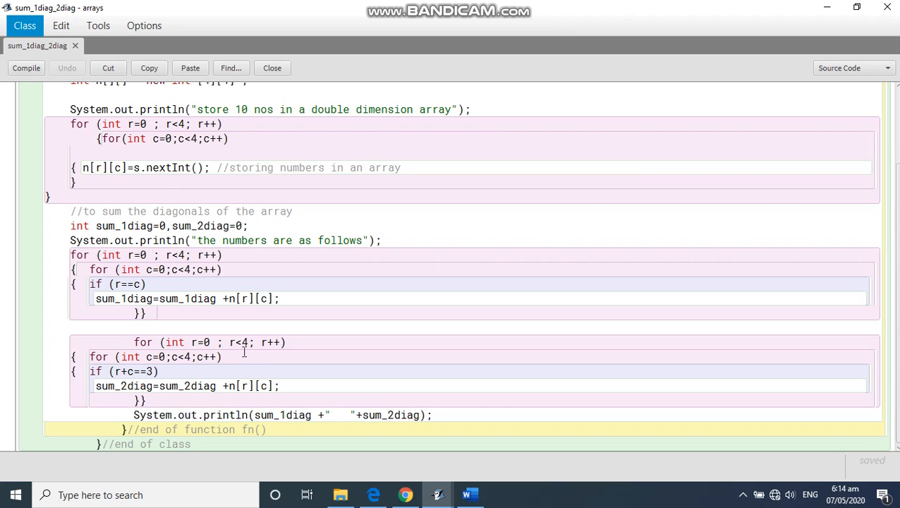
mouse_move(335, 320)
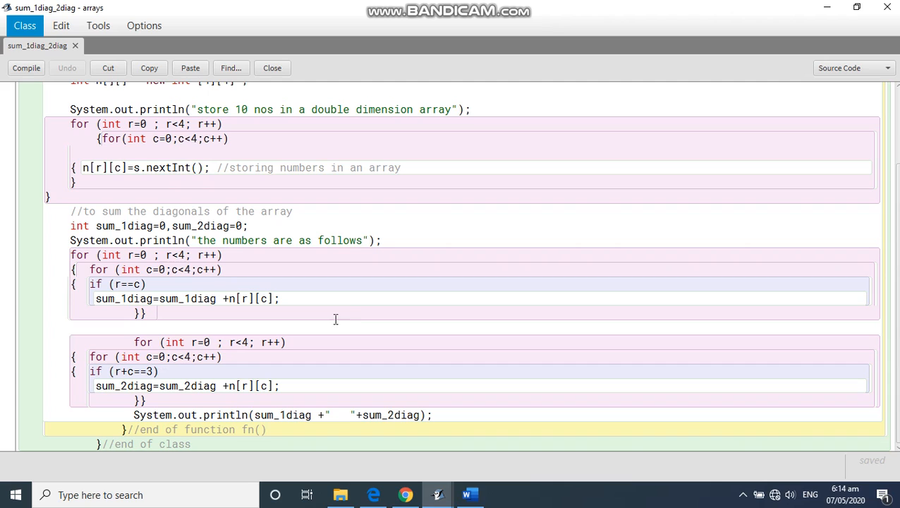
mouse_move(358, 314)
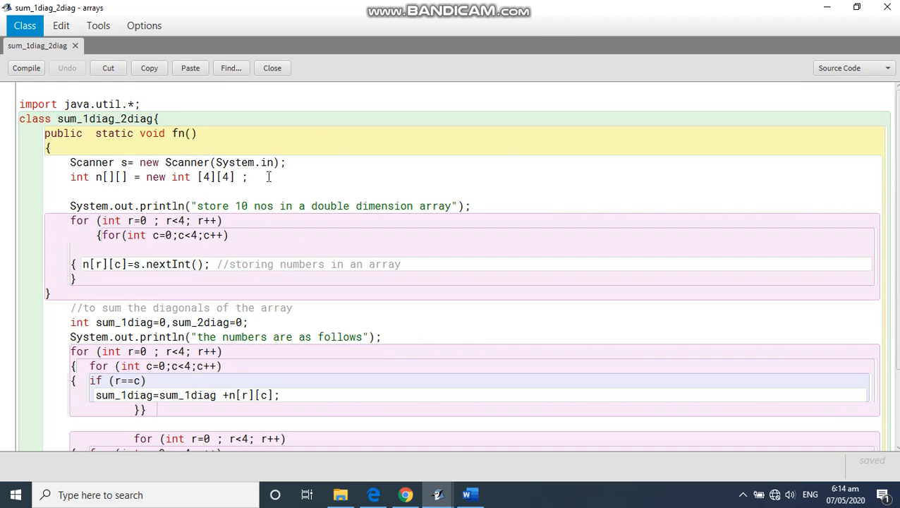
scroll(down, 3)
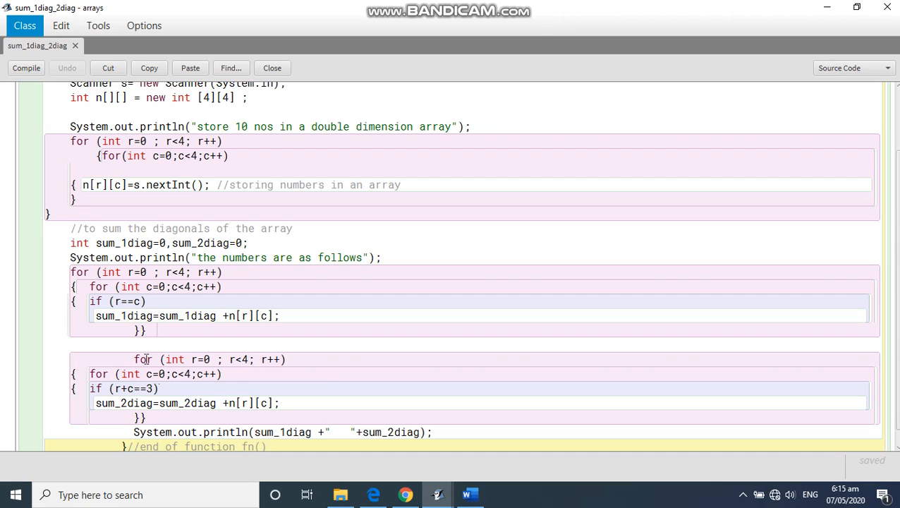
mouse_move(236, 421)
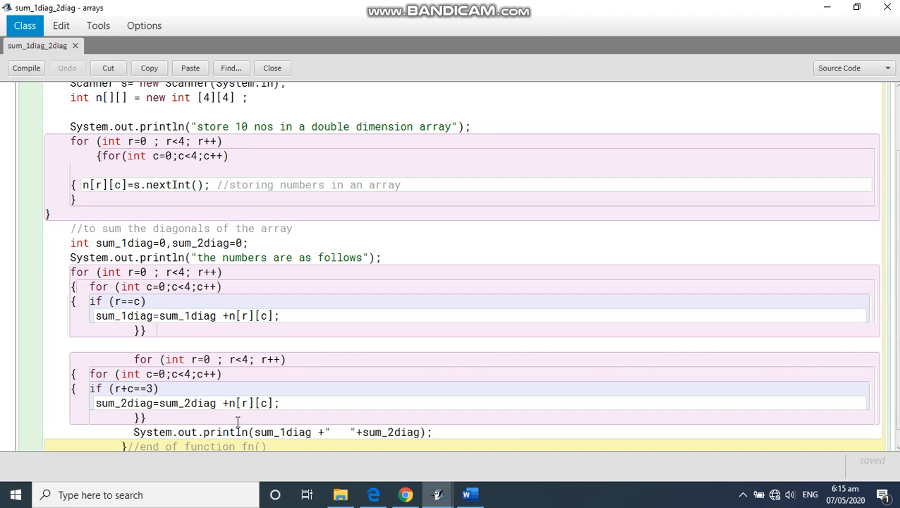
scroll(down, 3)
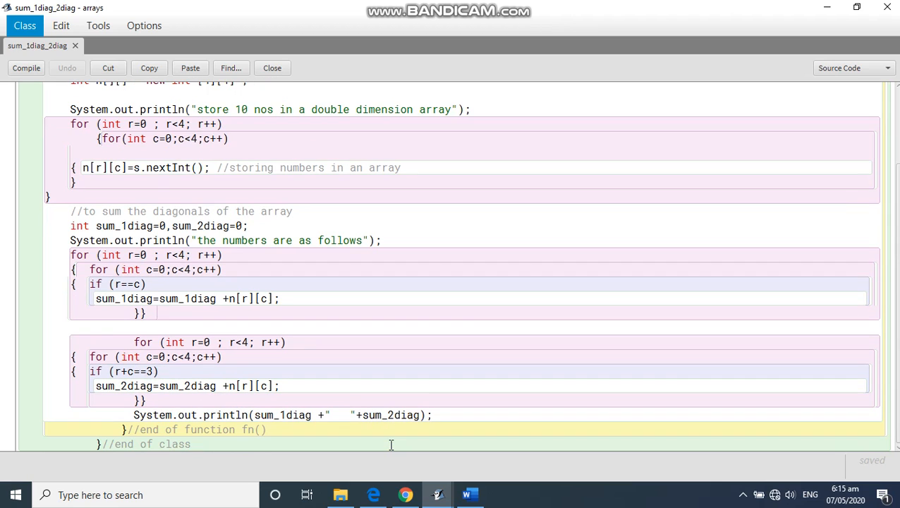
- Compile sum_1diag_2diag with no syntax errors and close the editor back to the arrays project
click(59, 25)
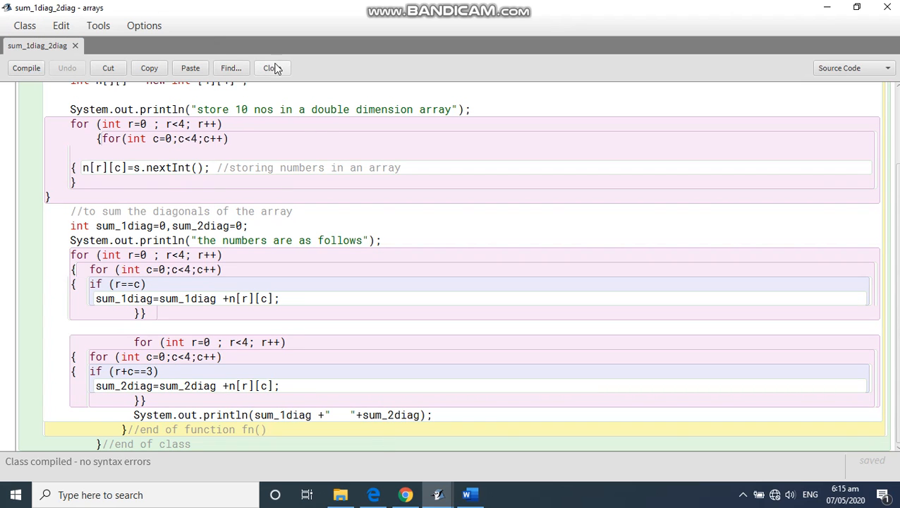
click(468, 494)
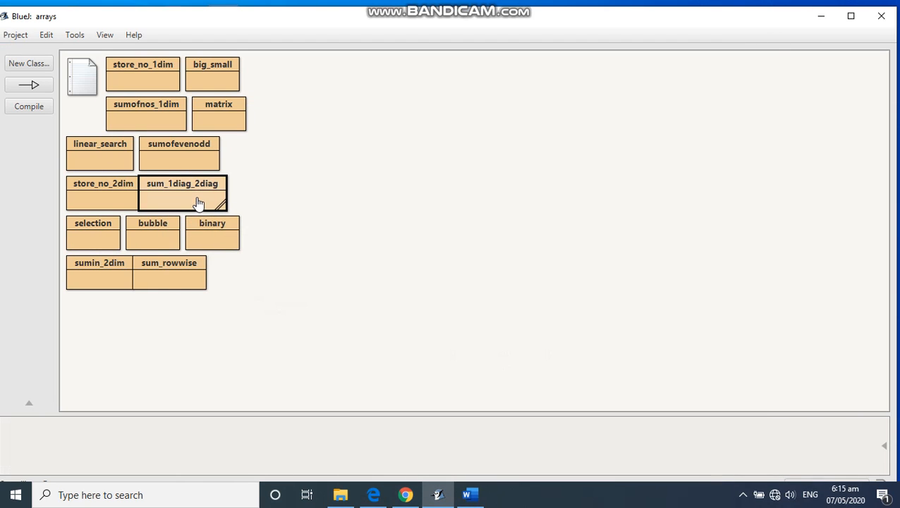
- Run void fn() on sum_1diag_2diag, entering sixteen numbers to get diagonal sums 15 and 15
right_click(200, 203)
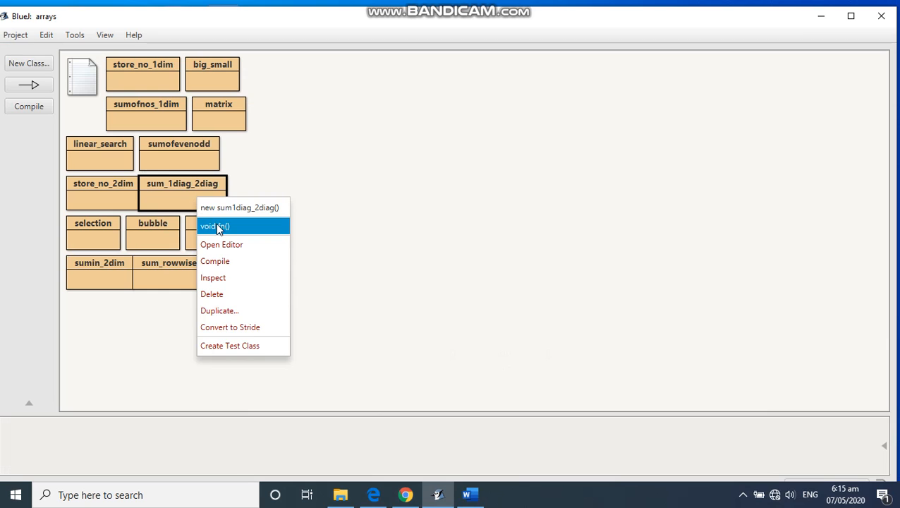
click(217, 226)
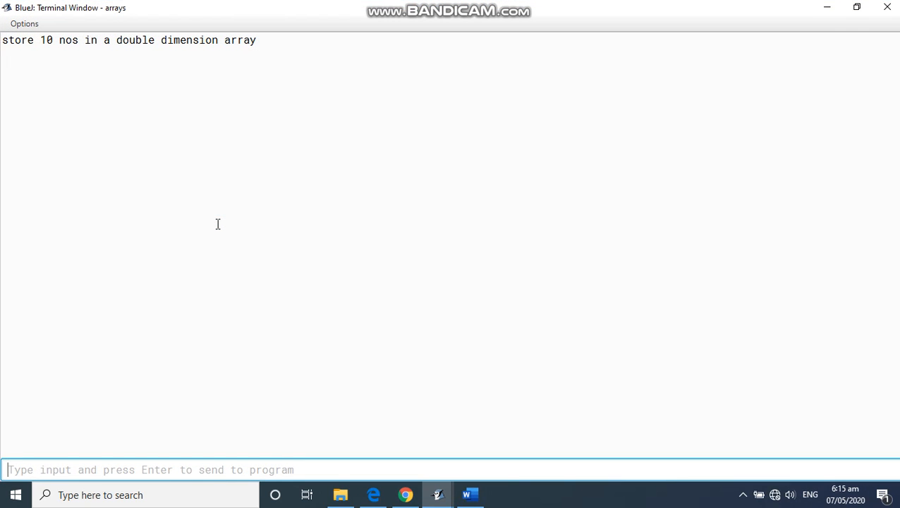
text(3)
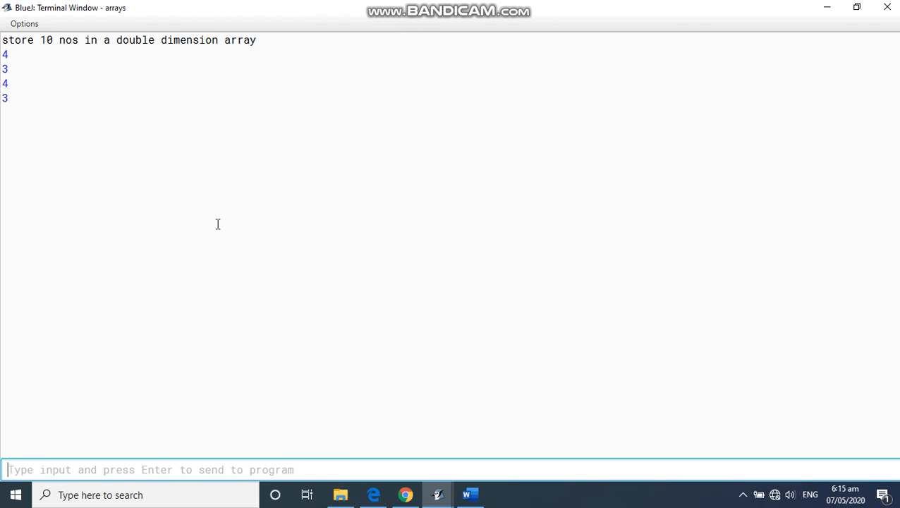
text(5)
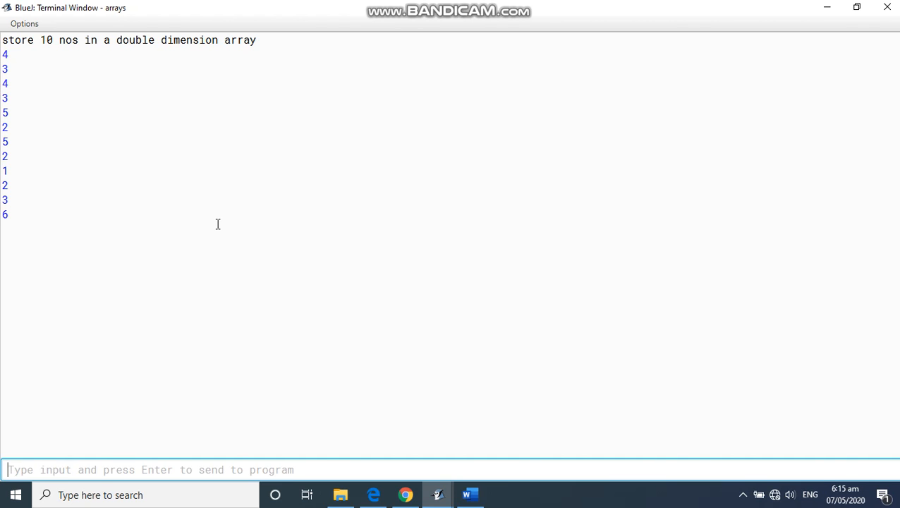
text(7)
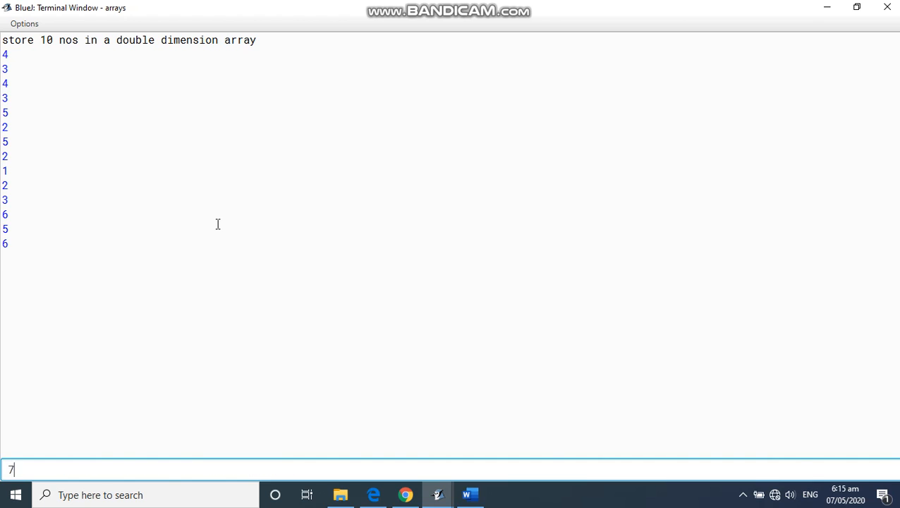
key(enter)
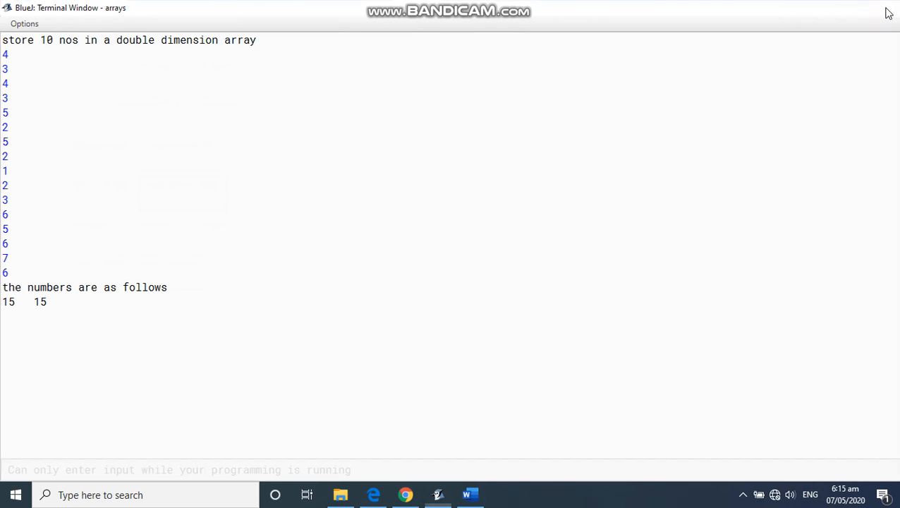
- Rerun fn() with new numbers for sums 18 and 15, then reopen the sum_1diag_2diag source
right_click(182, 194)
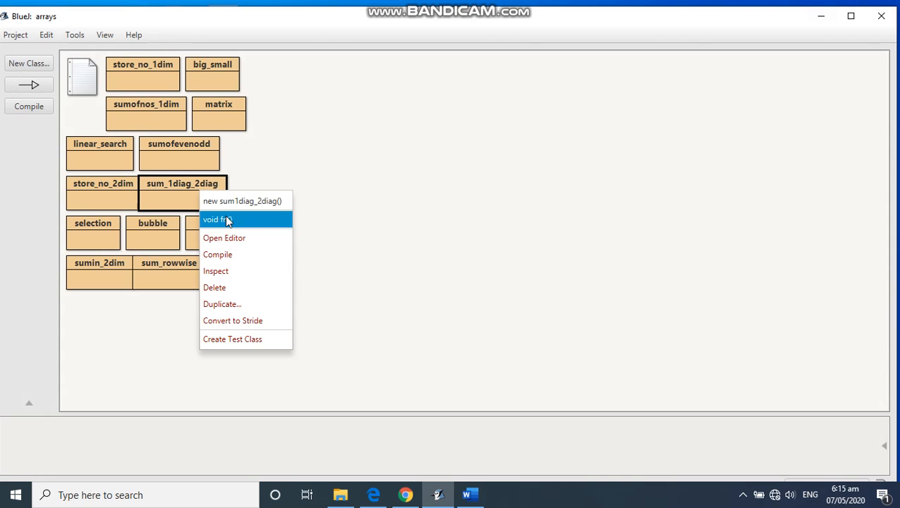
click(217, 219)
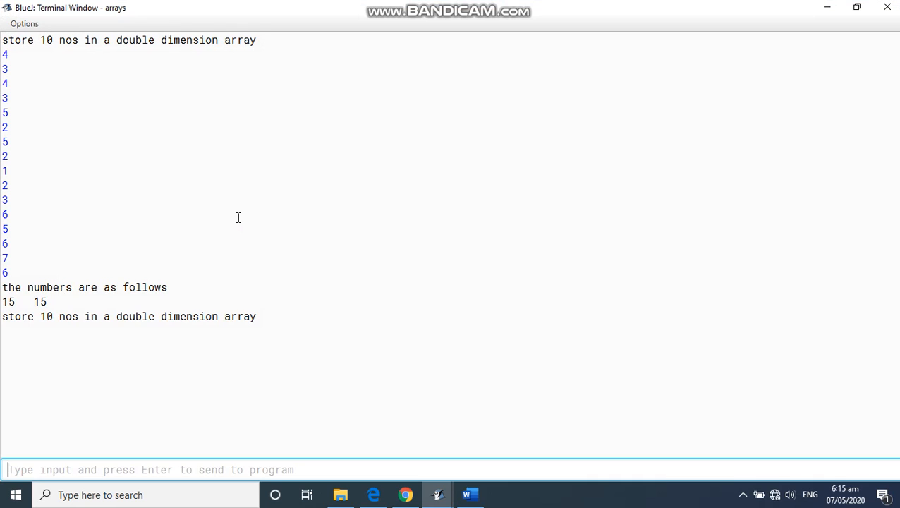
text(8)
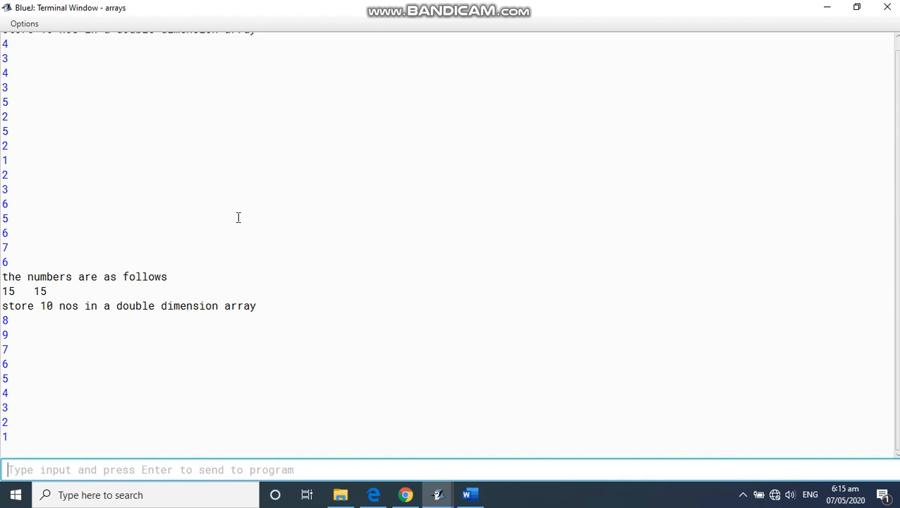
text(3)
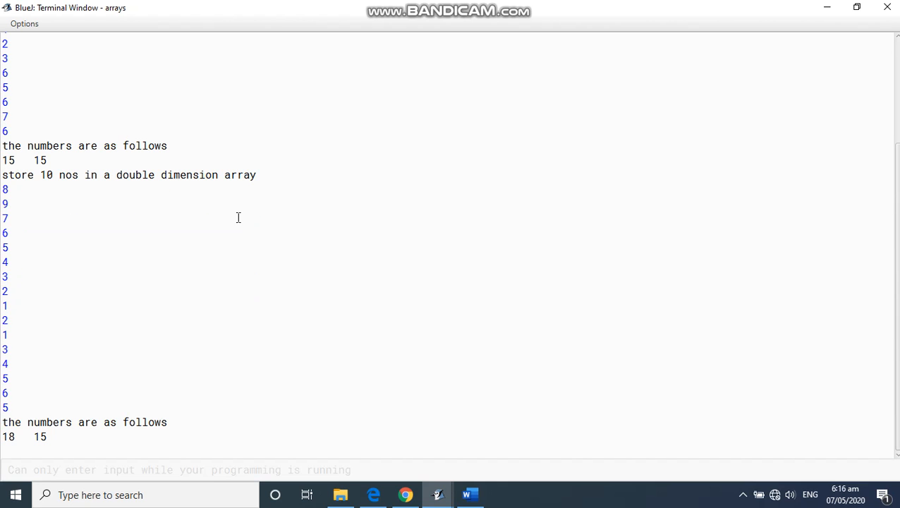
mouse_move(73, 421)
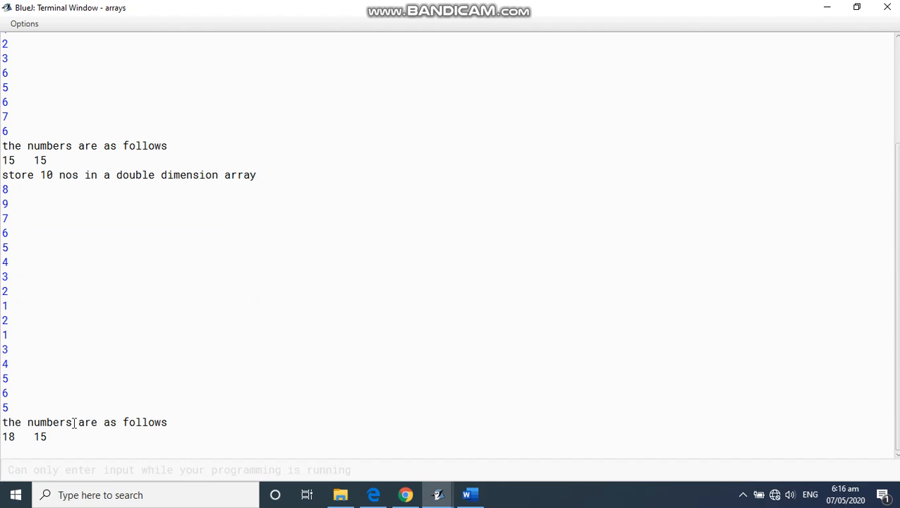
mouse_move(867, 26)
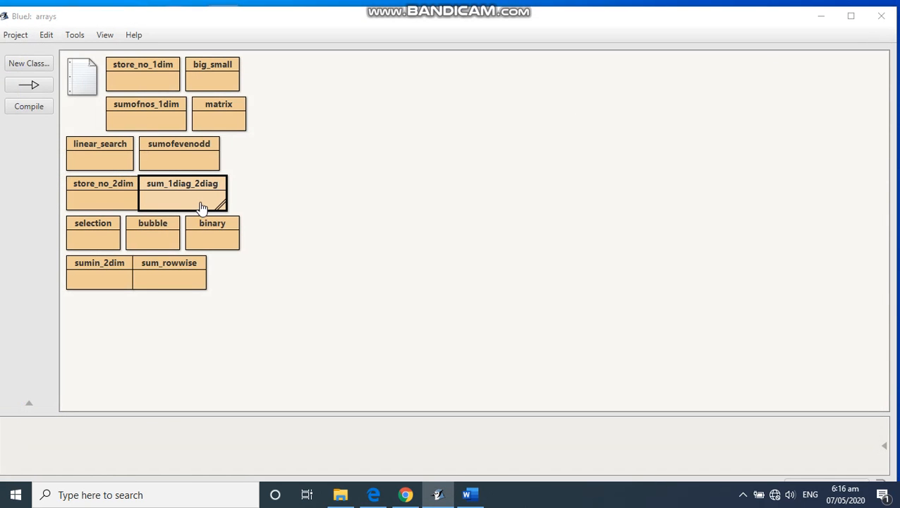
double_click(182, 192)
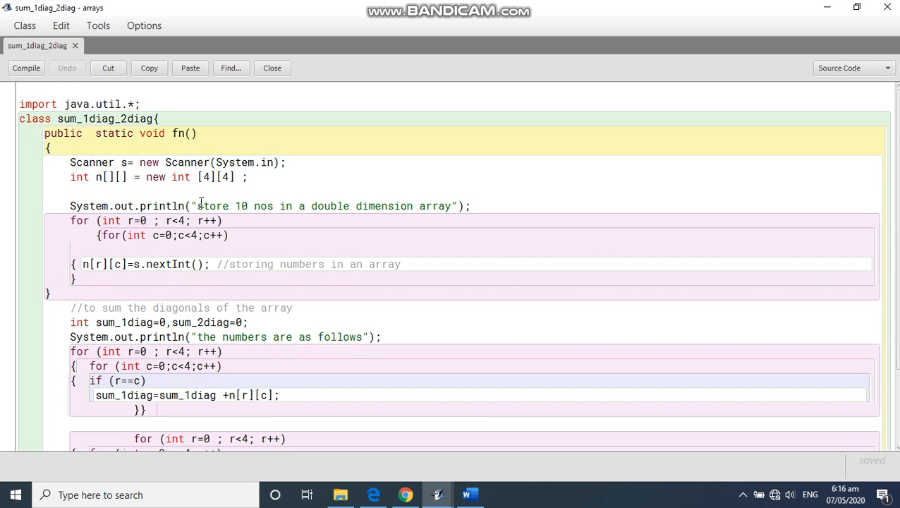
scroll(down, 3)
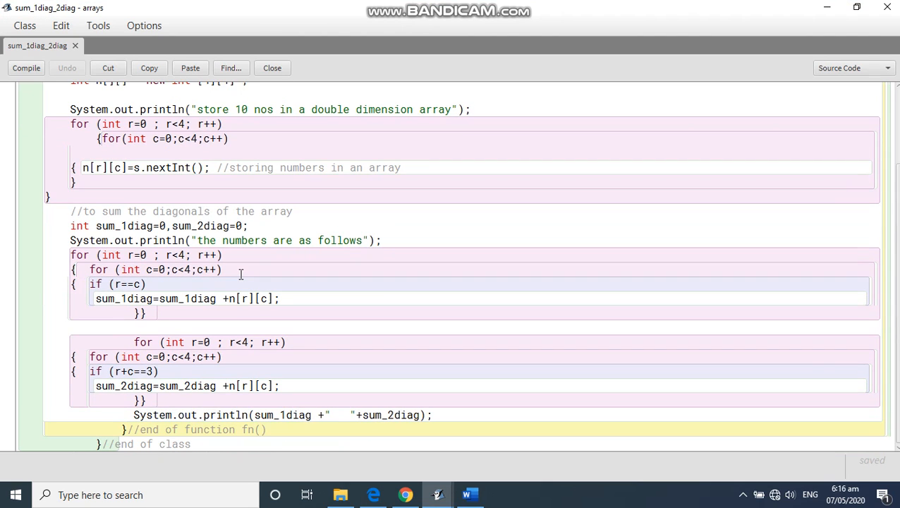